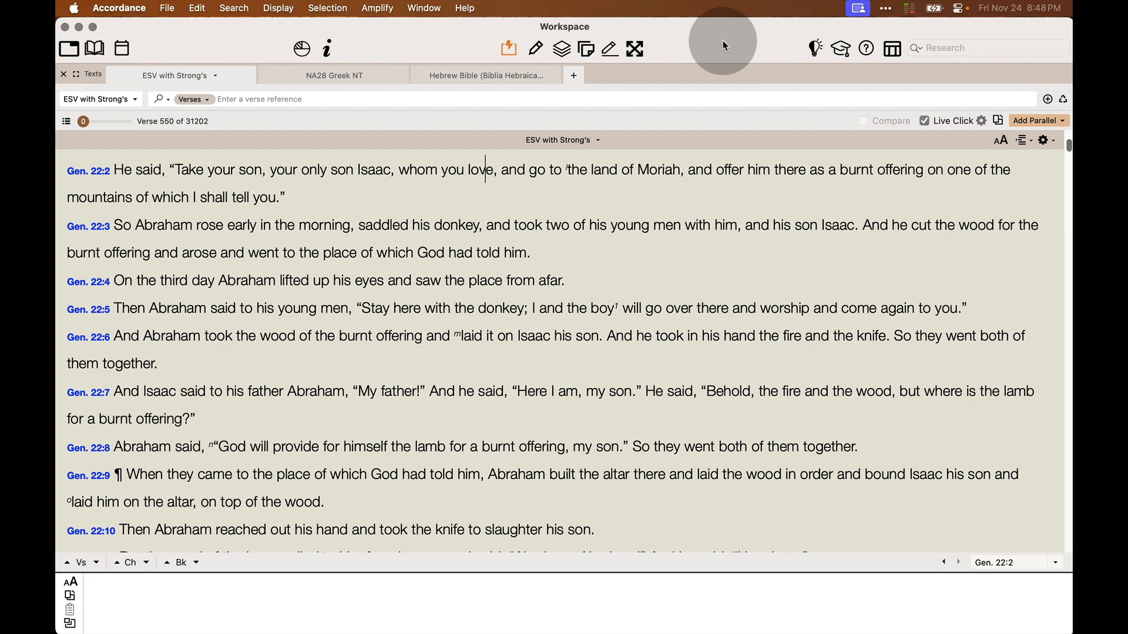
{"action": "mouse_move", "coordinate": [921, 127]}
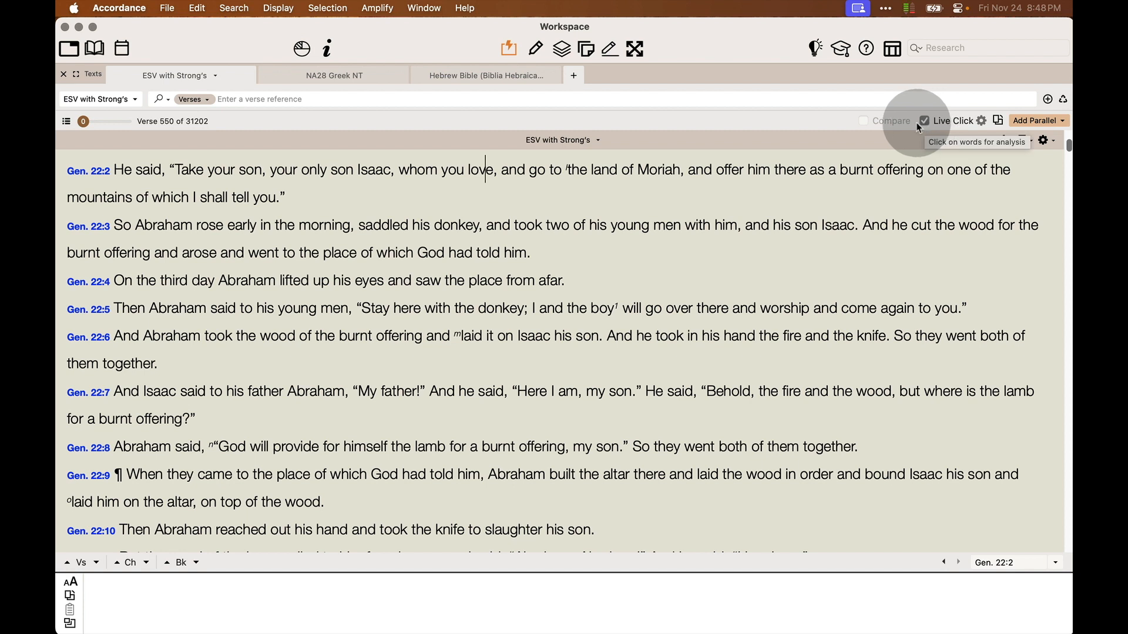
{"action": "mouse_move", "coordinate": [572, 183]}
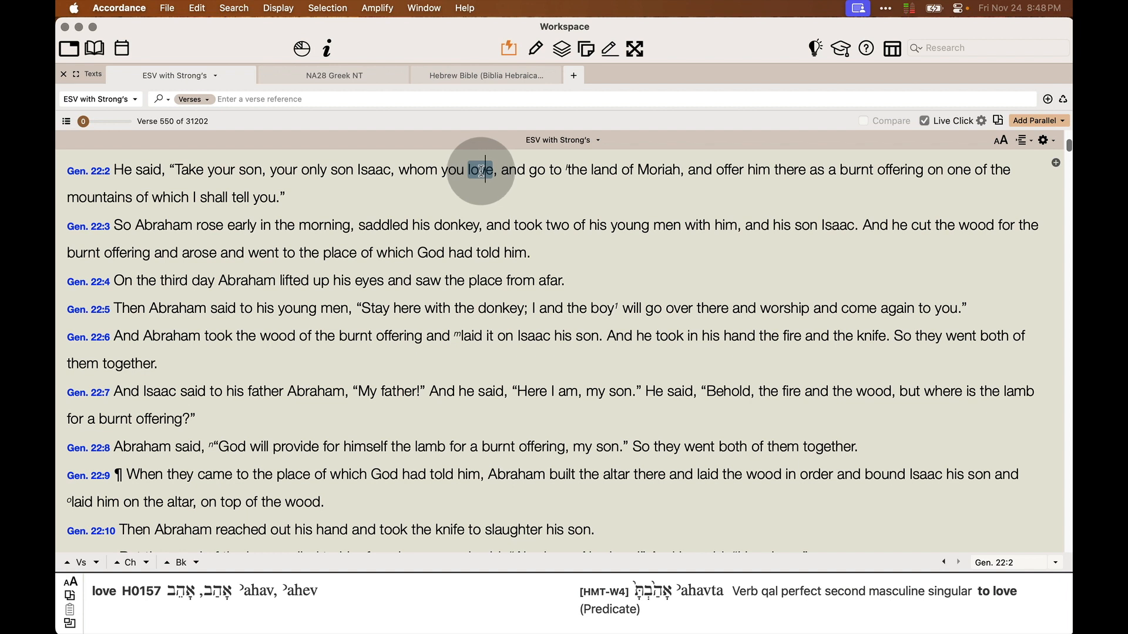
{"action": "left_click", "coordinate": [480, 170]}
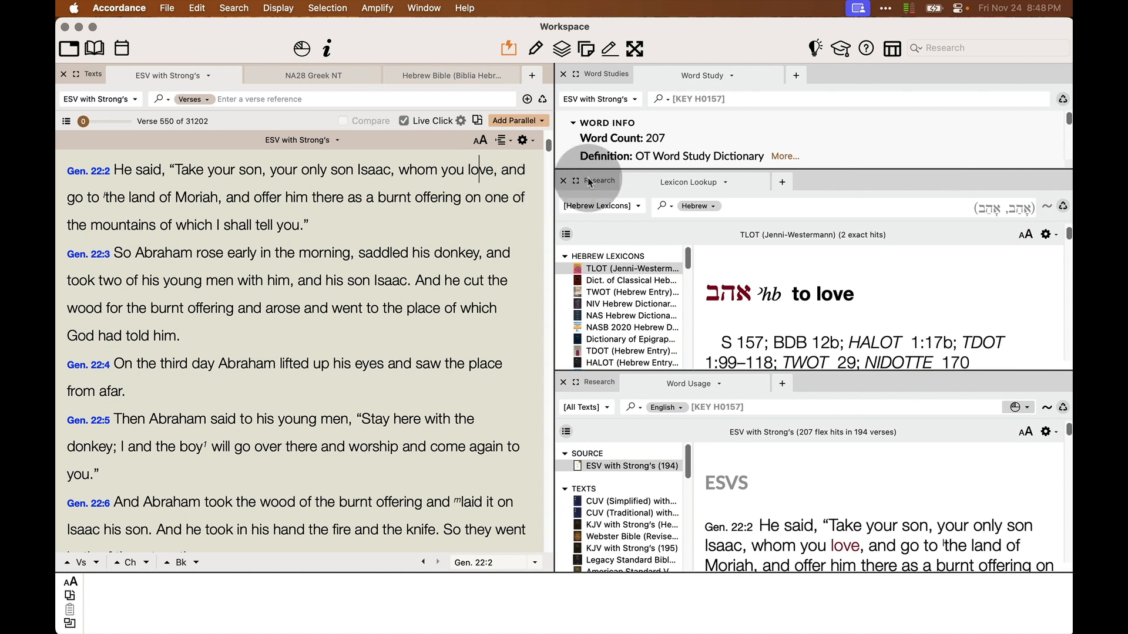
{"action": "scroll", "scroll_direction": "down", "scroll_amount": 3}
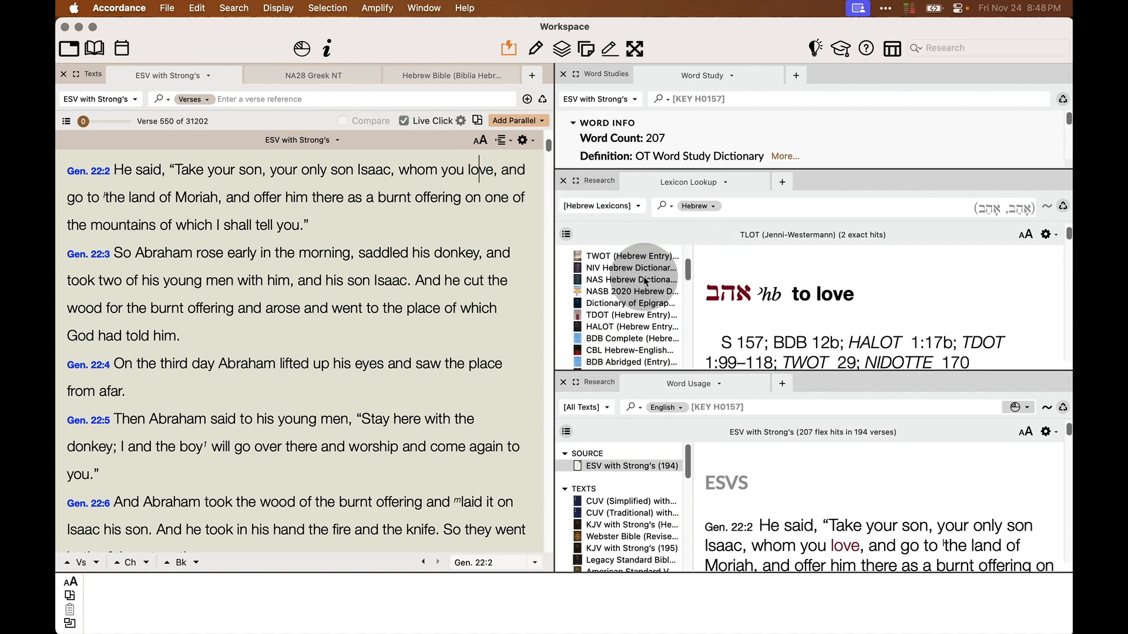
{"action": "scroll", "scroll_direction": "down", "scroll_amount": 3}
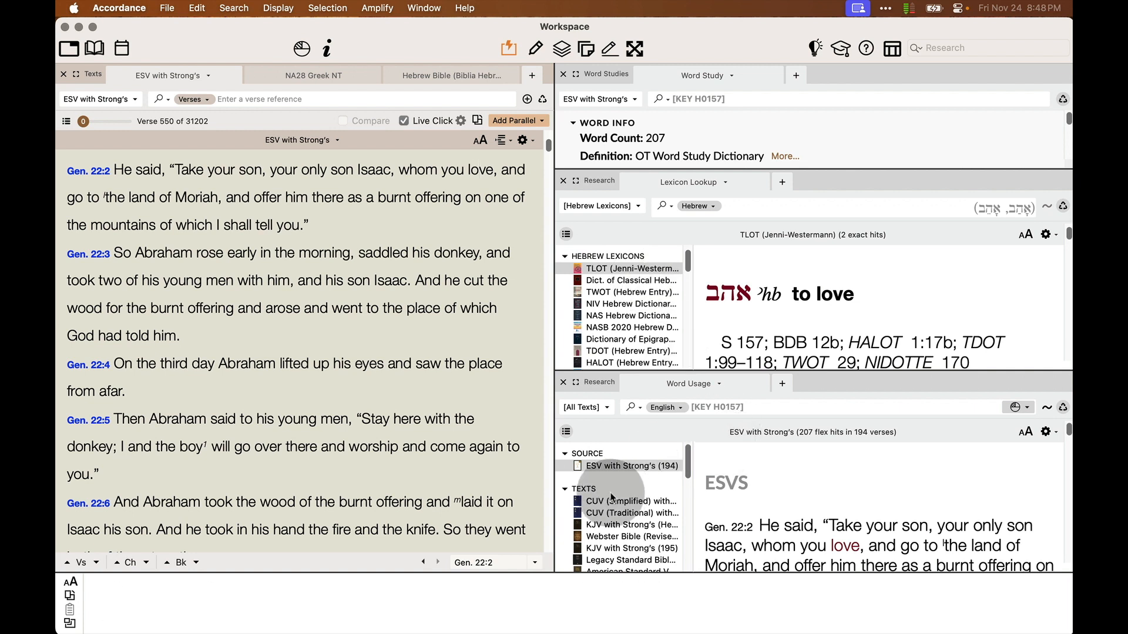
{"action": "scroll", "scroll_direction": "down", "scroll_amount": 3}
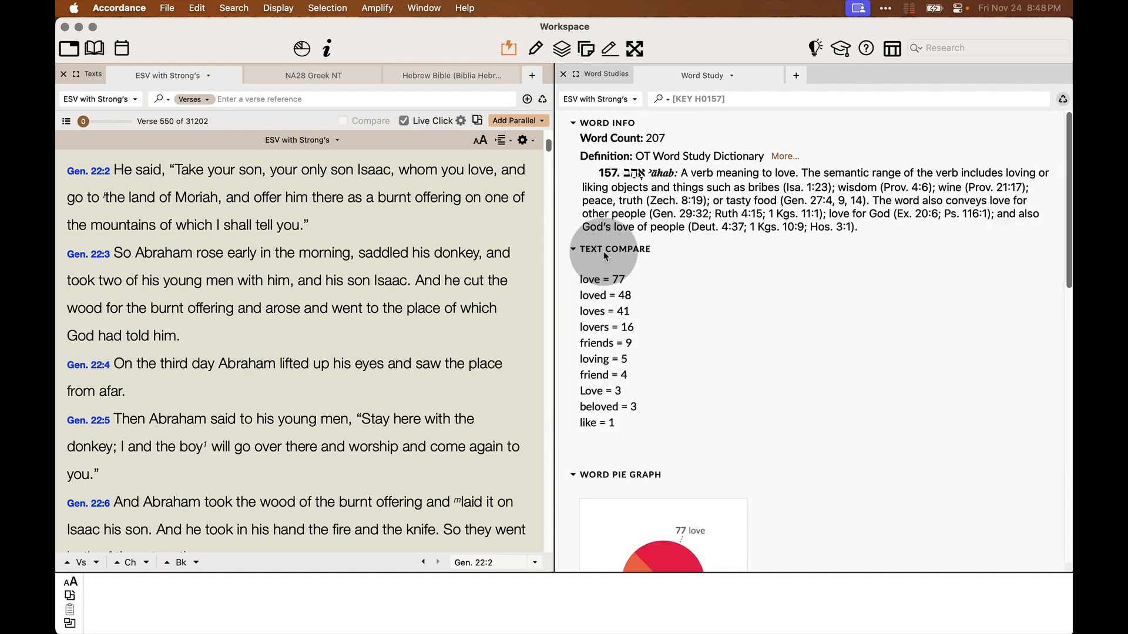
{"action": "scroll", "scroll_direction": "down", "scroll_amount": 3}
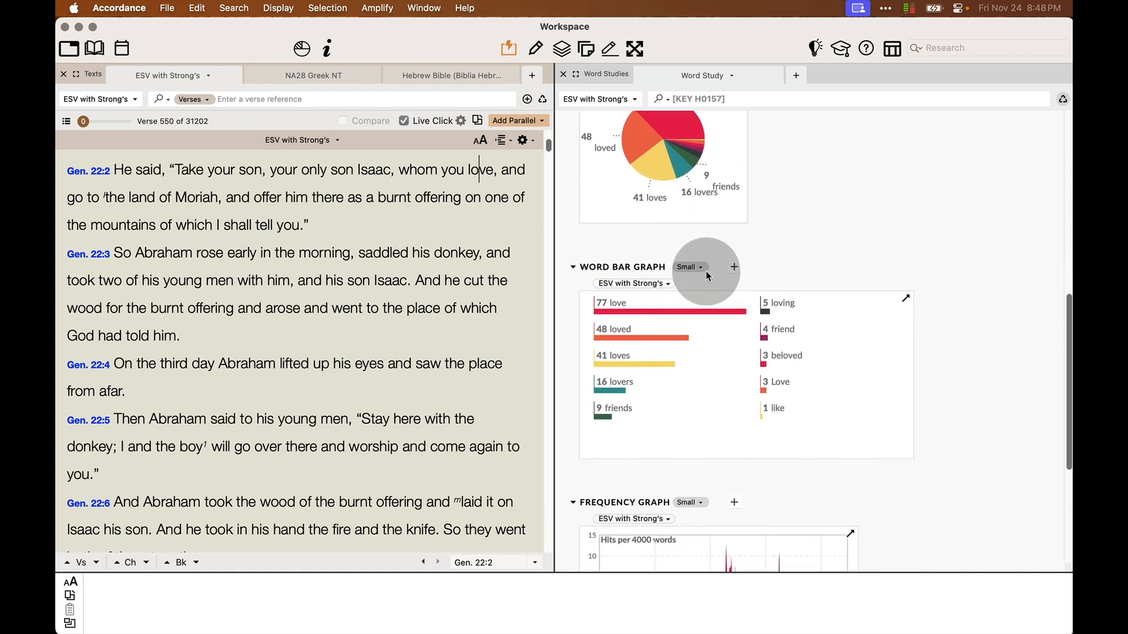
{"action": "scroll", "scroll_direction": "down", "scroll_amount": 3}
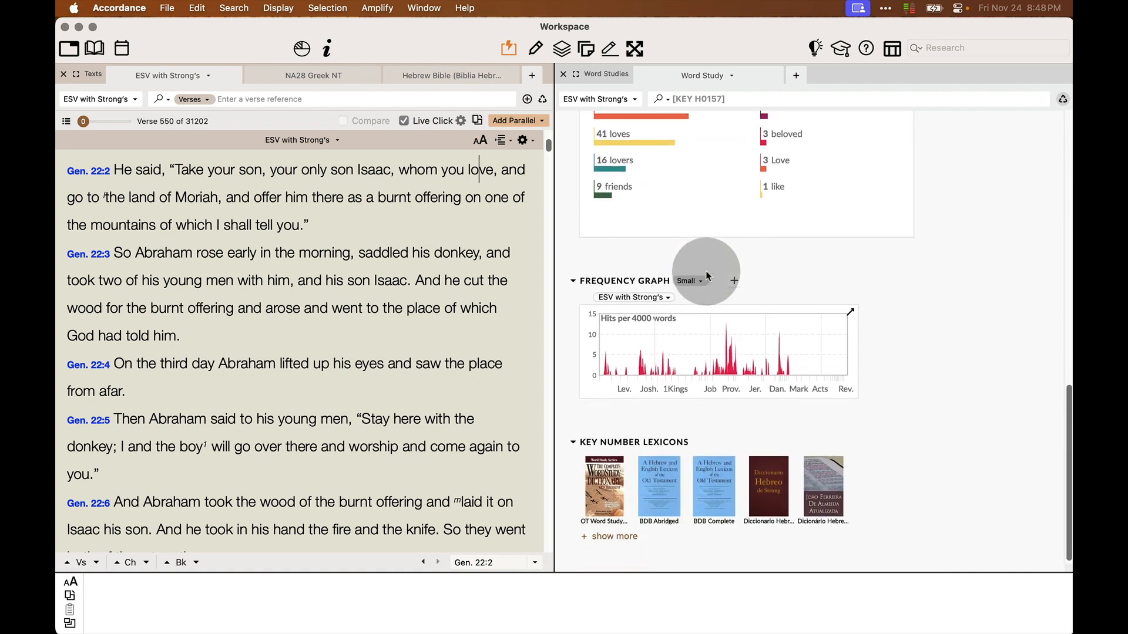
{"action": "left_click", "coordinate": [575, 74]}
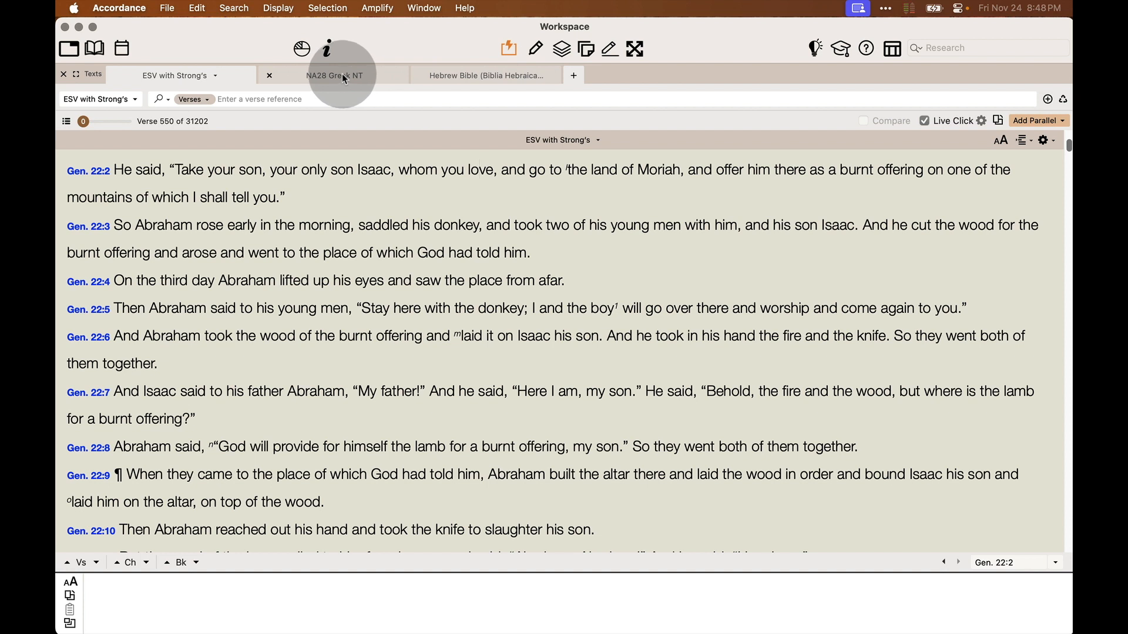
- Switch to the NA28 Greek NT, view the παρθένος word study, then close its lexicon and usage panes
{"action": "left_click", "coordinate": [333, 74]}
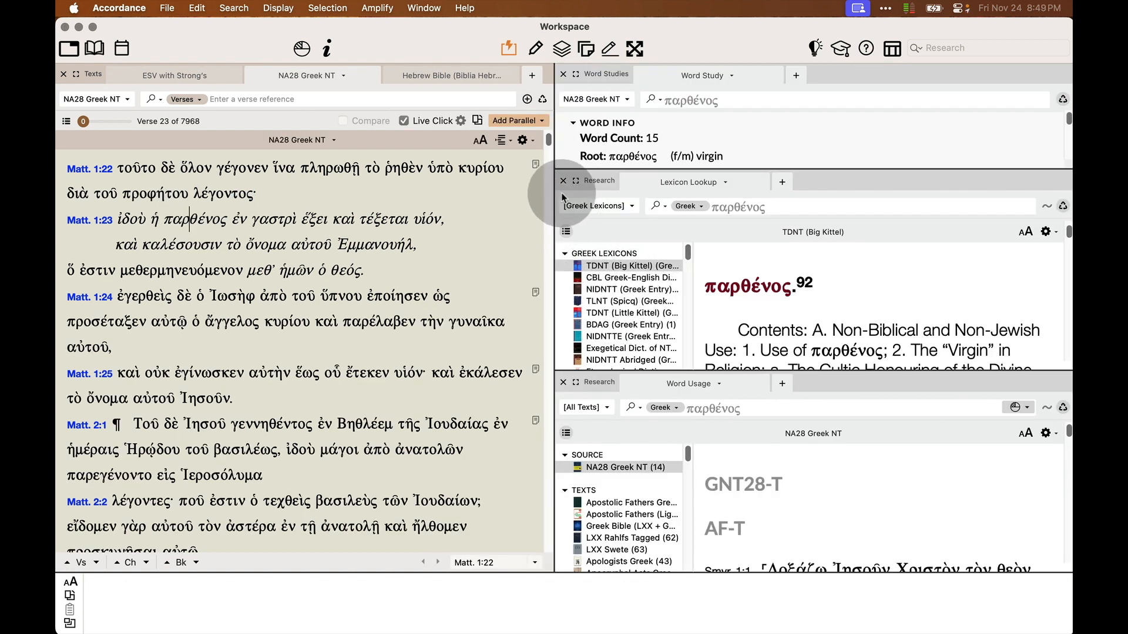
{"action": "left_click", "coordinate": [563, 180]}
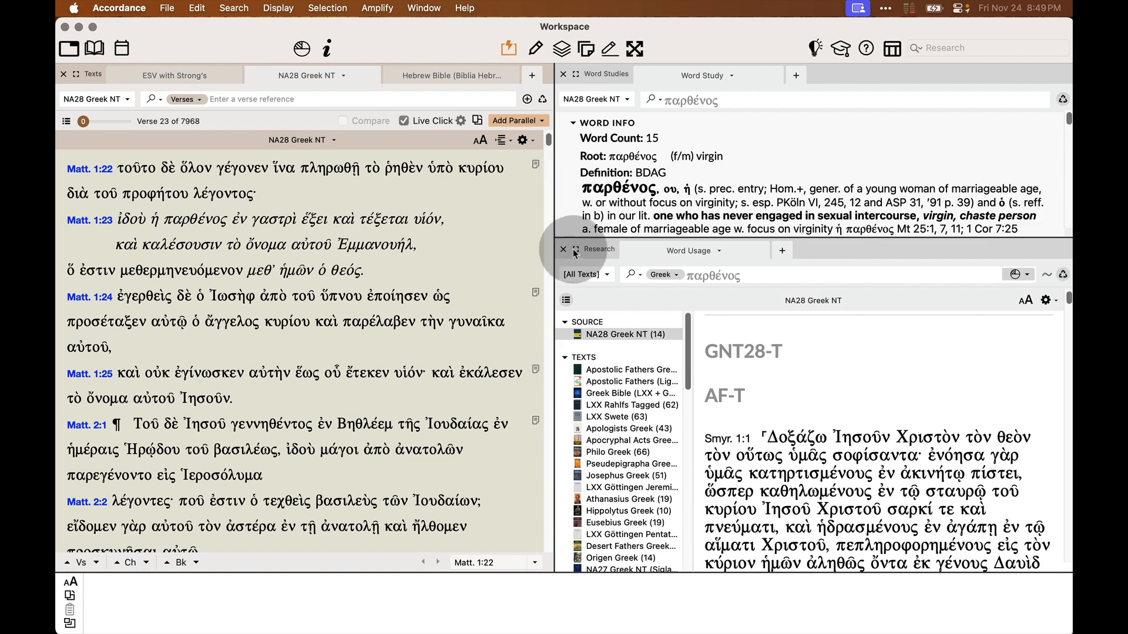
{"action": "left_click", "coordinate": [563, 250]}
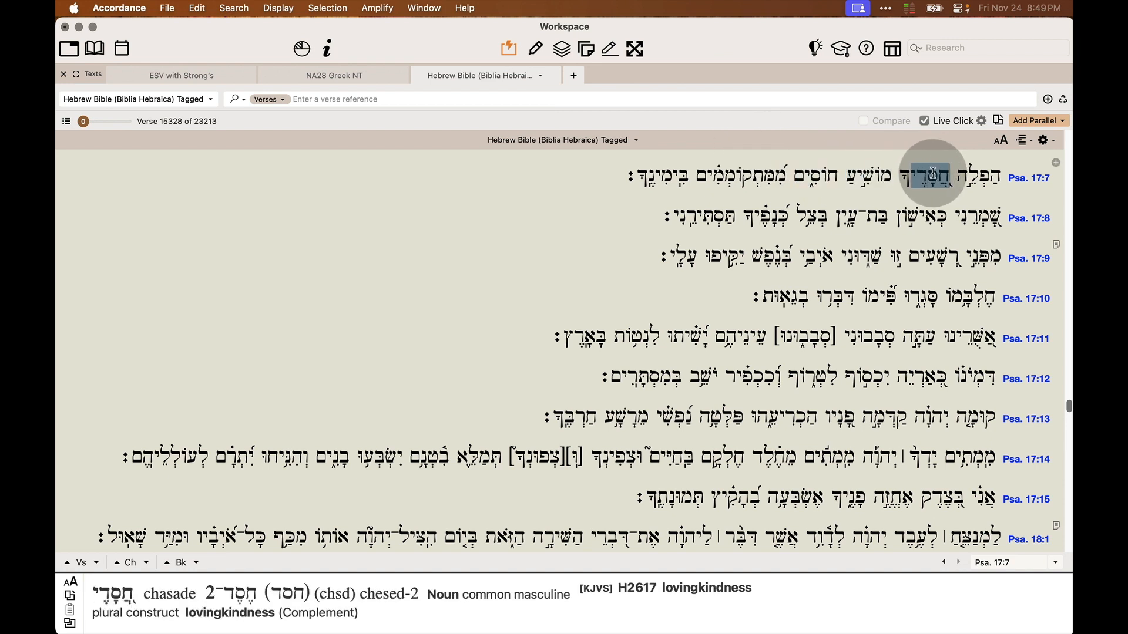
{"action": "left_click", "coordinate": [923, 174]}
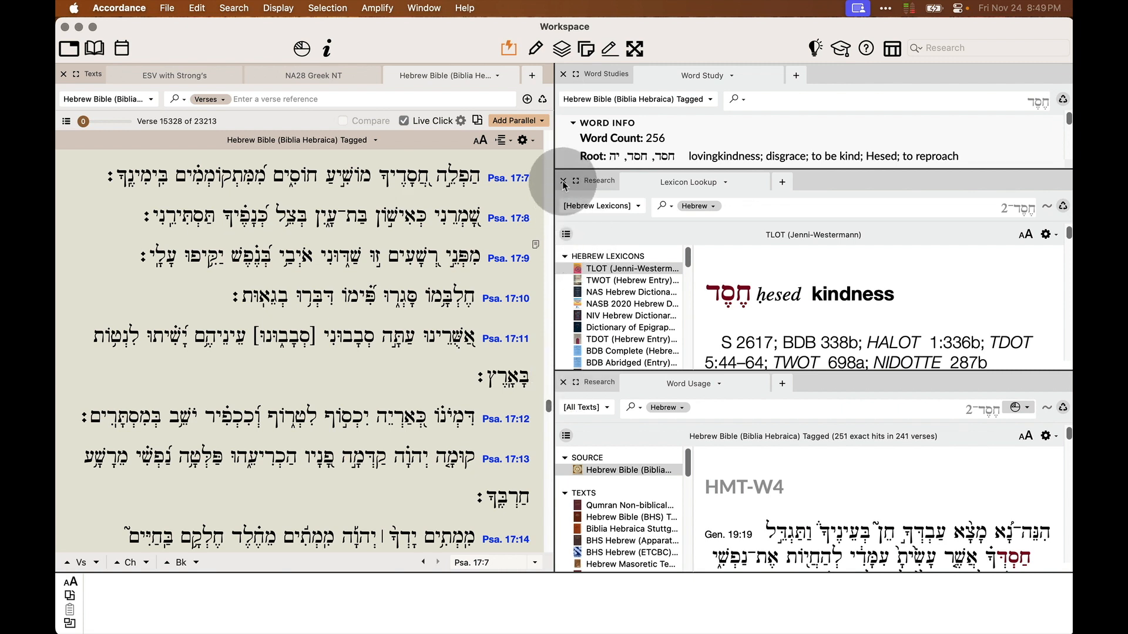
{"action": "left_click", "coordinate": [564, 181]}
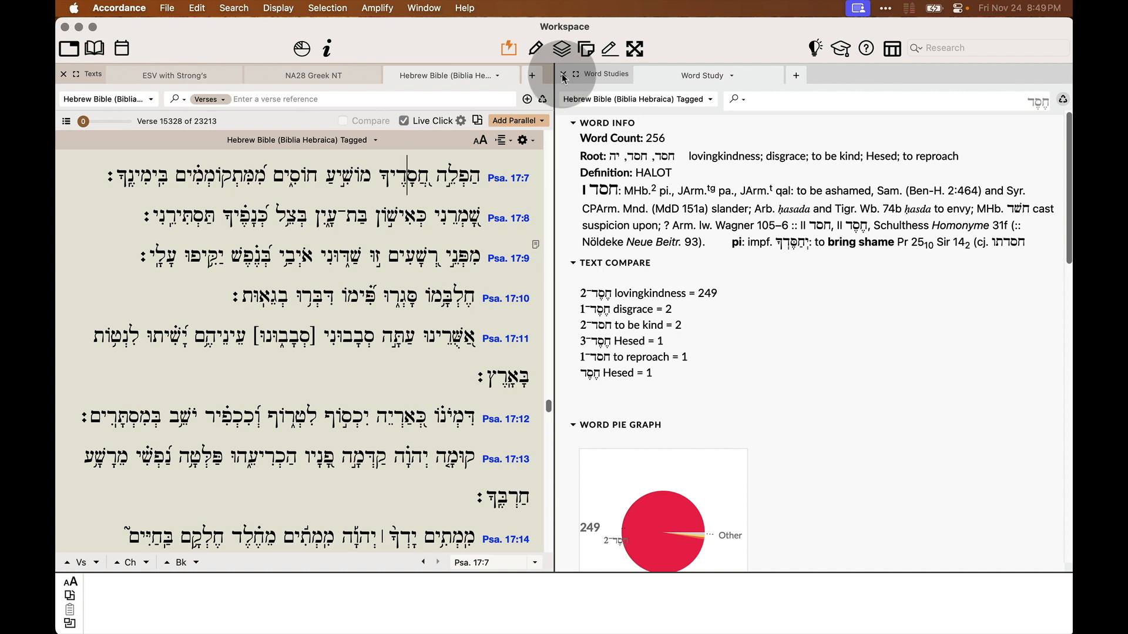
{"action": "left_click", "coordinate": [563, 73]}
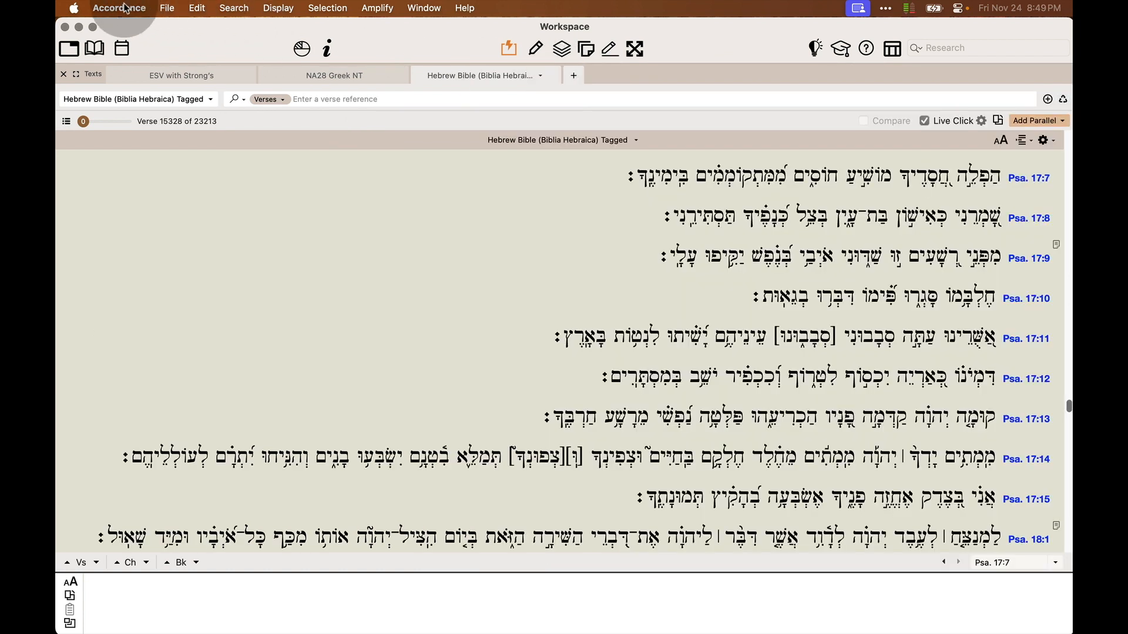
- Open Accordance > Settings… to show the General settings
{"action": "left_click", "coordinate": [119, 8]}
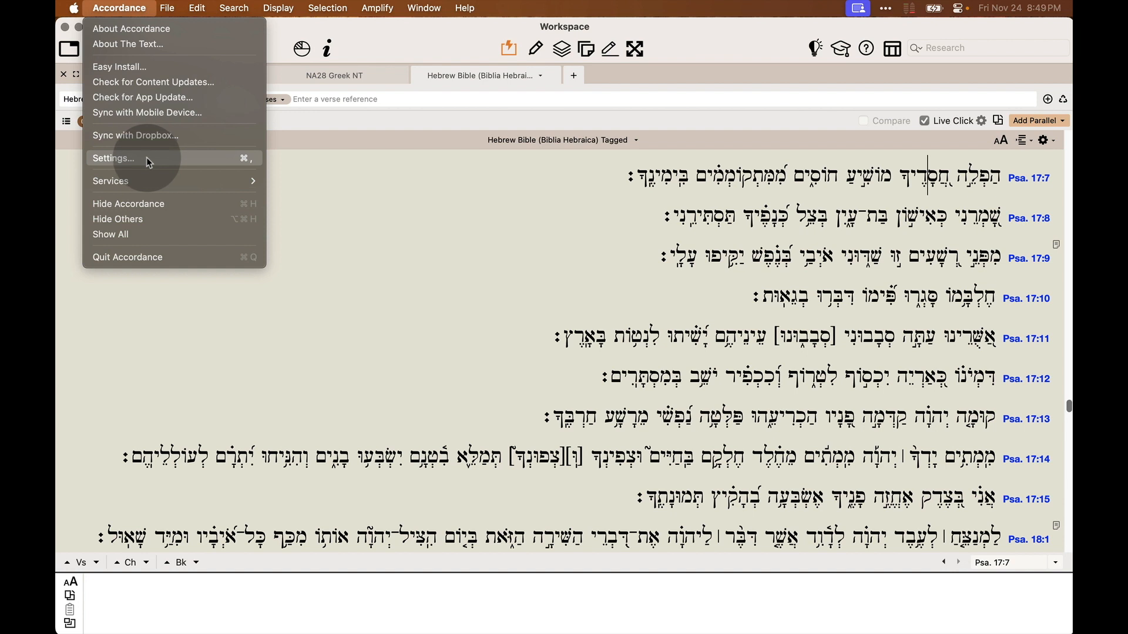
{"action": "left_click", "coordinate": [113, 158]}
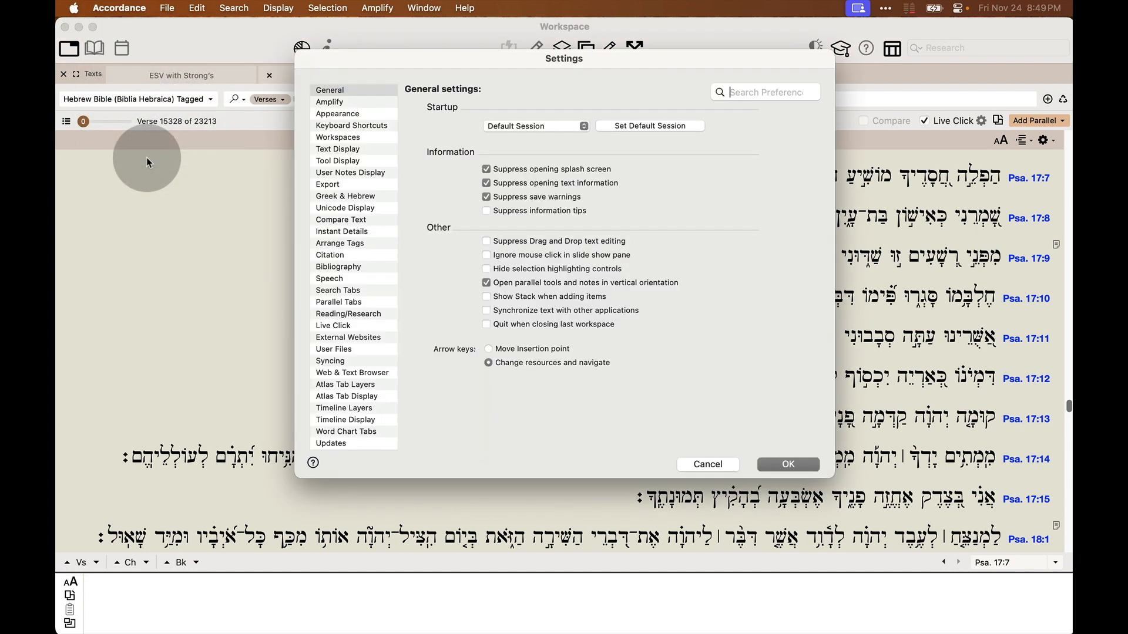
{"action": "mouse_move", "coordinate": [339, 227]}
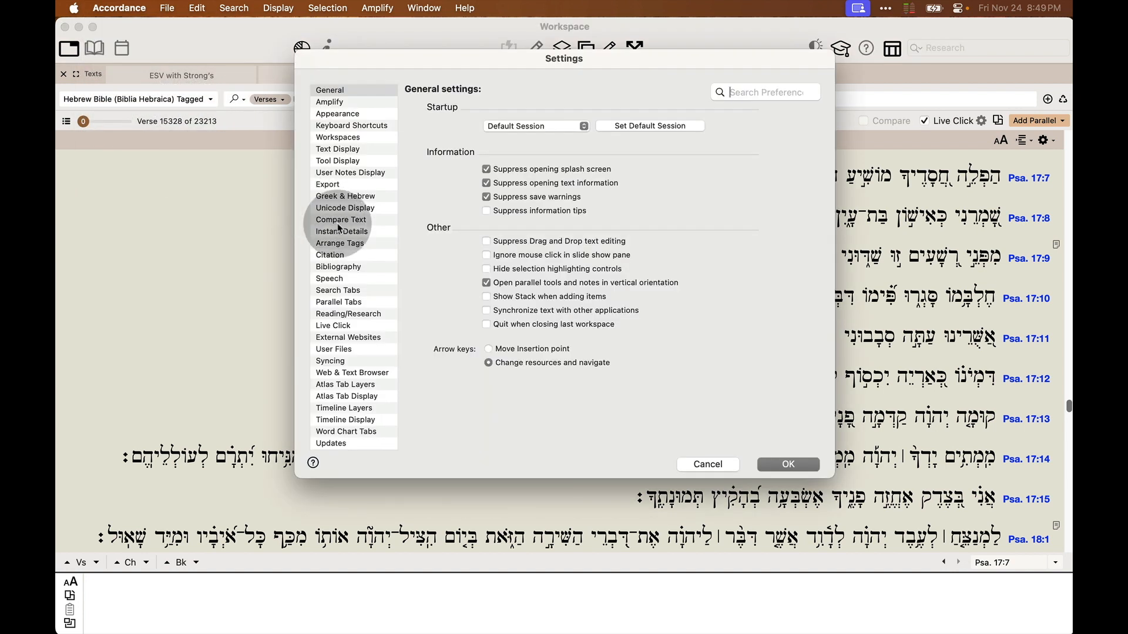
- Review the Live Click lookup types, type and options, then accept with OK
{"action": "left_click", "coordinate": [333, 325]}
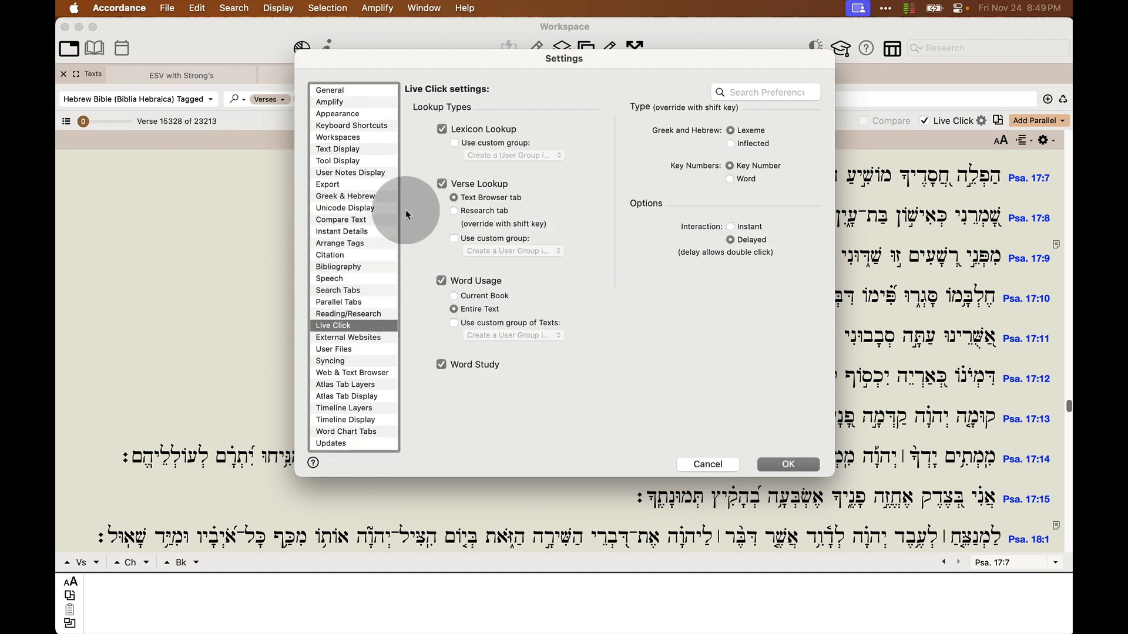
{"action": "mouse_move", "coordinate": [493, 171]}
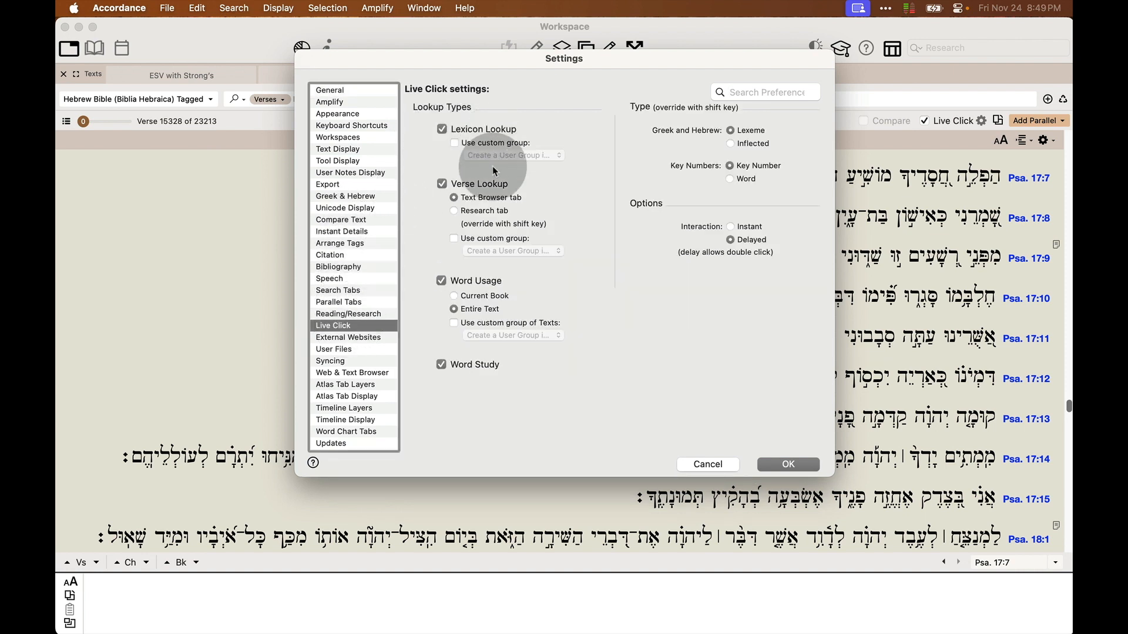
{"action": "mouse_move", "coordinate": [514, 283]}
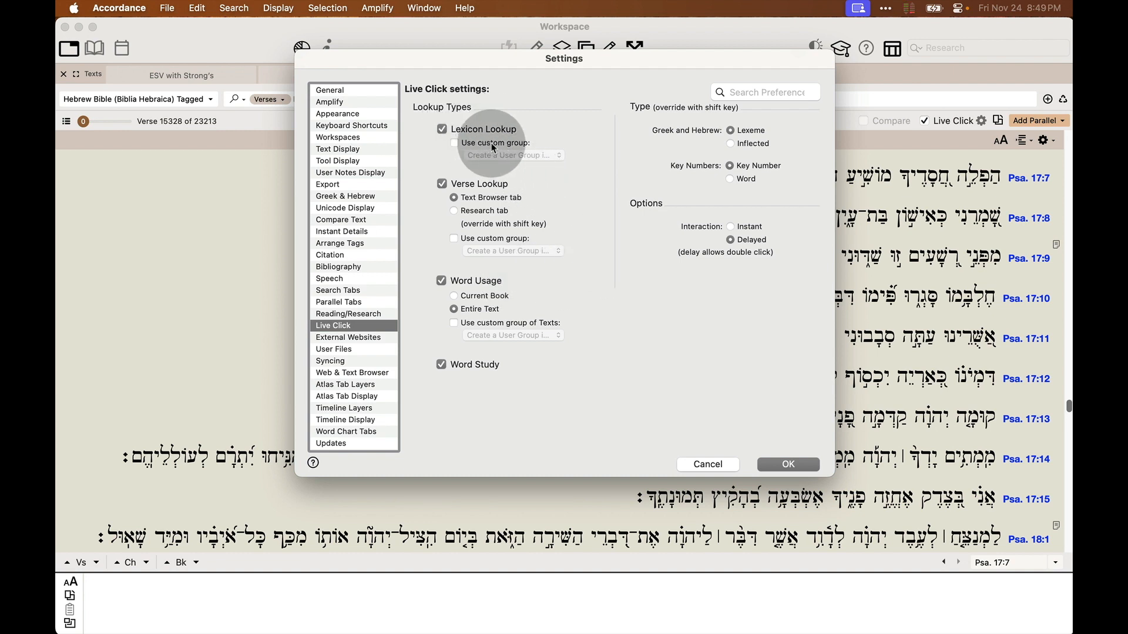
{"action": "mouse_move", "coordinate": [530, 207]}
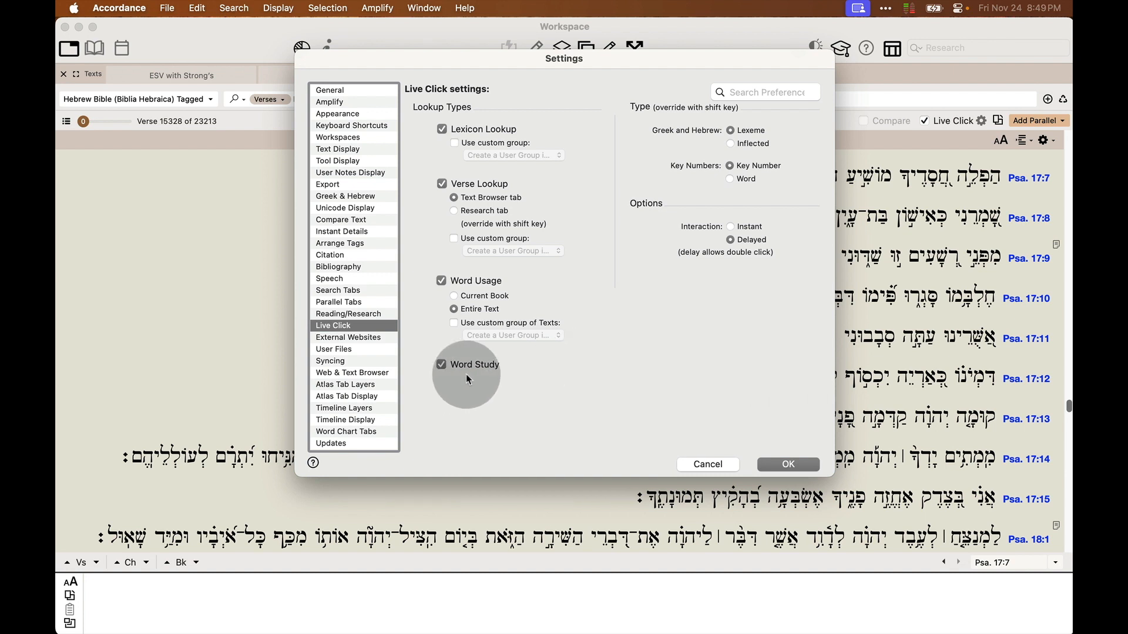
{"action": "mouse_move", "coordinate": [578, 387]}
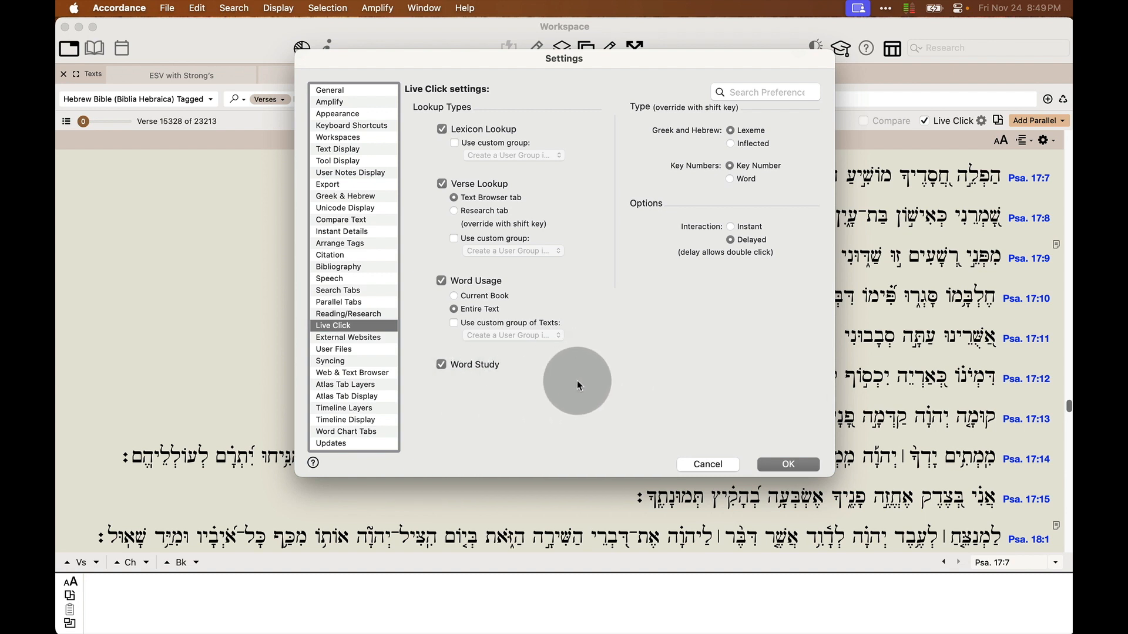
{"action": "mouse_move", "coordinate": [609, 219]}
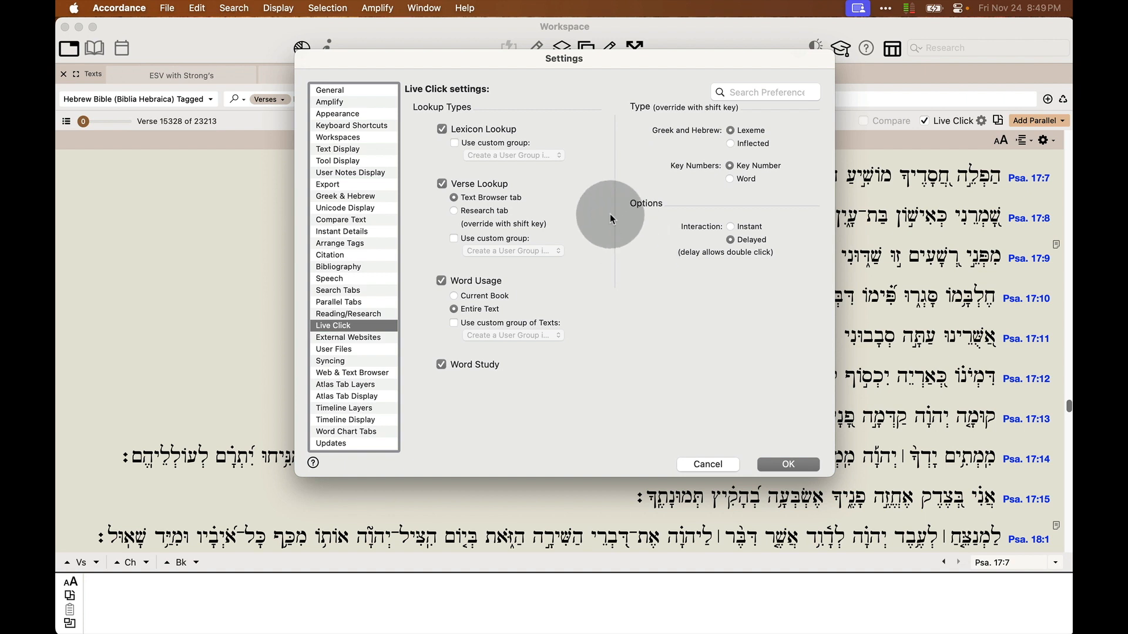
{"action": "mouse_move", "coordinate": [730, 403]}
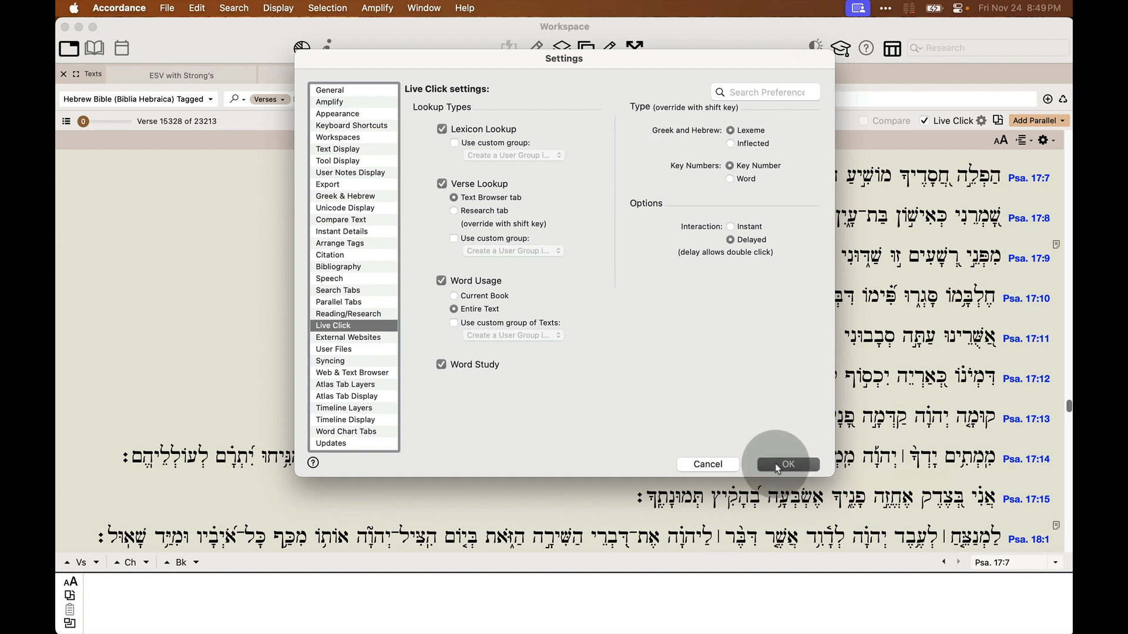
{"action": "left_click", "coordinate": [786, 464]}
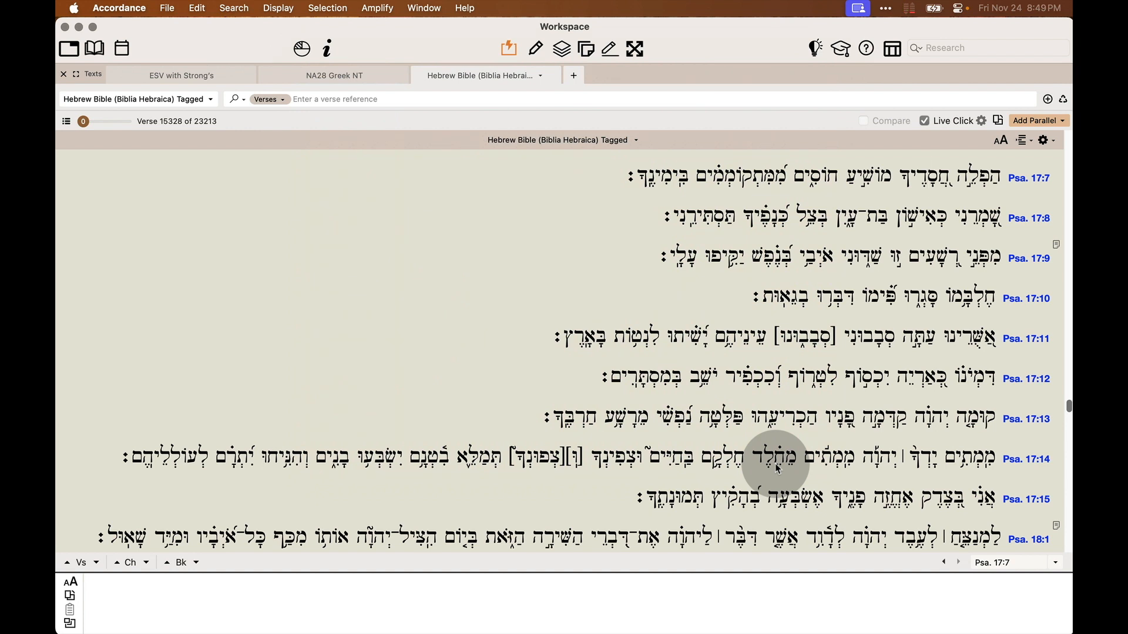